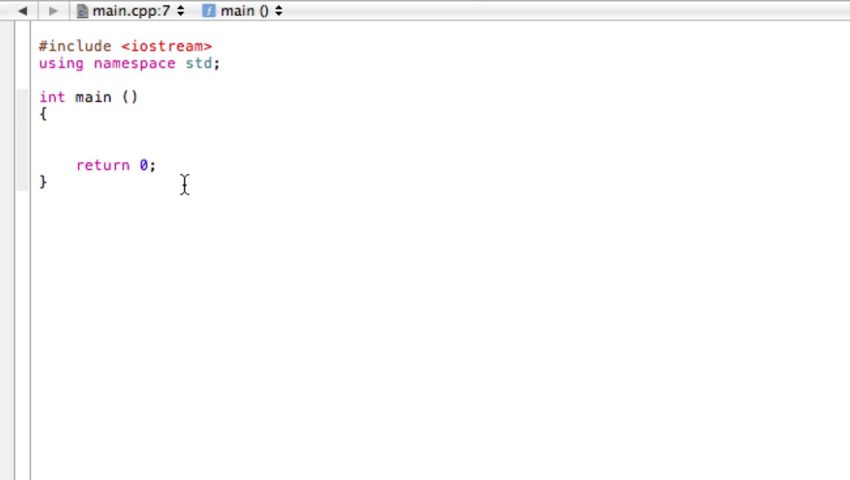
# Declare 'double precipitation;' inside main().
pyautogui.click(75, 131)
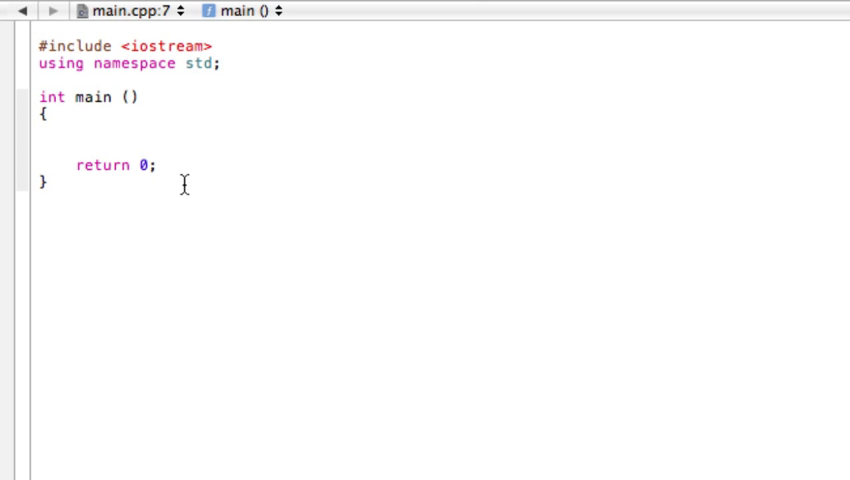
pyautogui.click(95, 135)
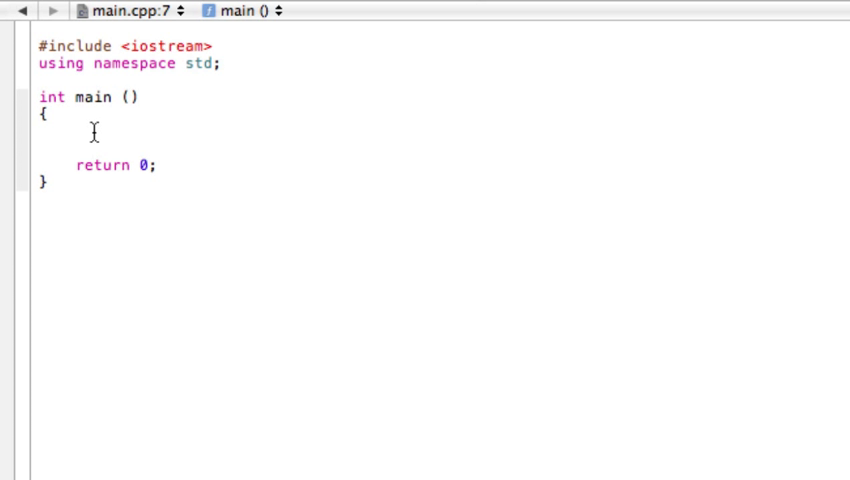
pyautogui.write('double')
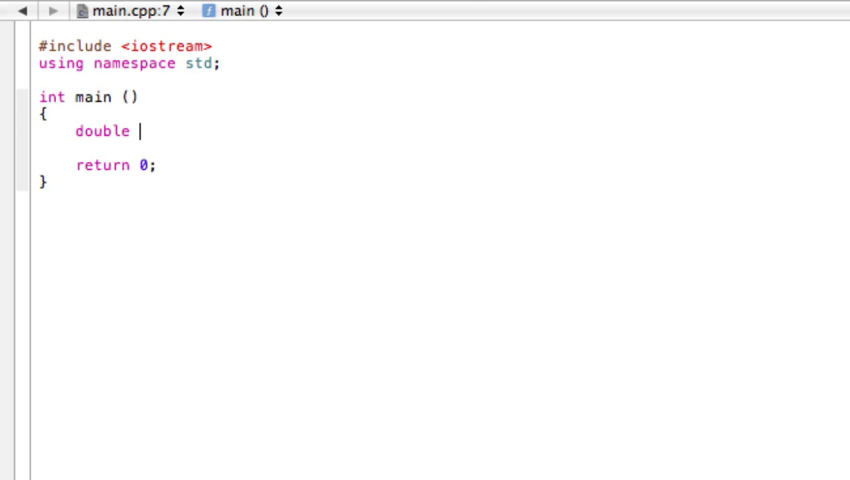
pyautogui.write('precipitation')
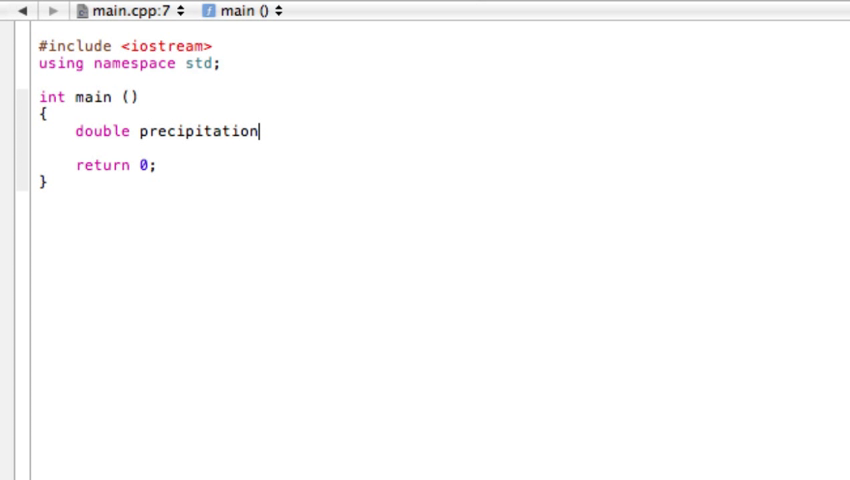
pyautogui.write(';')
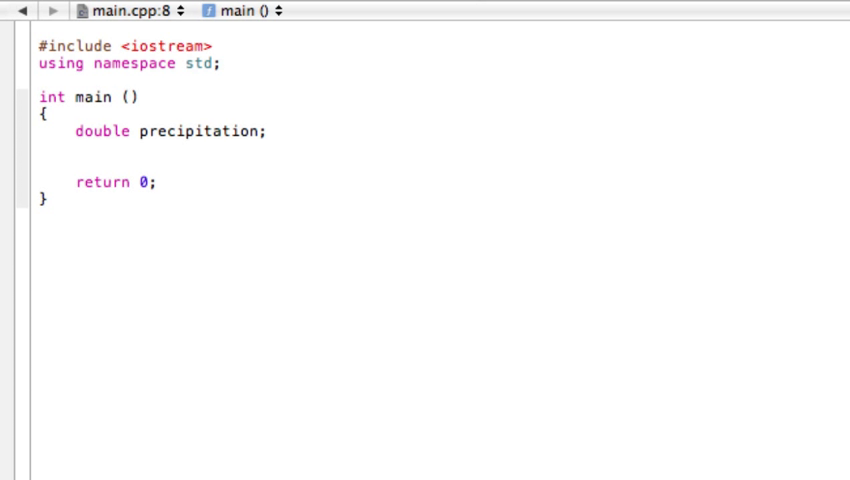
# Add the declaration string schoolStatus = "open" on the next line.
pyautogui.write('st')
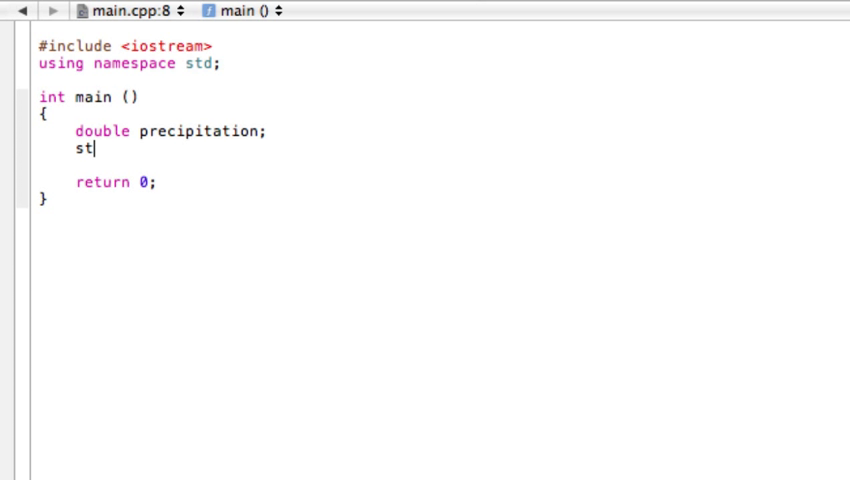
pyautogui.write('ring')
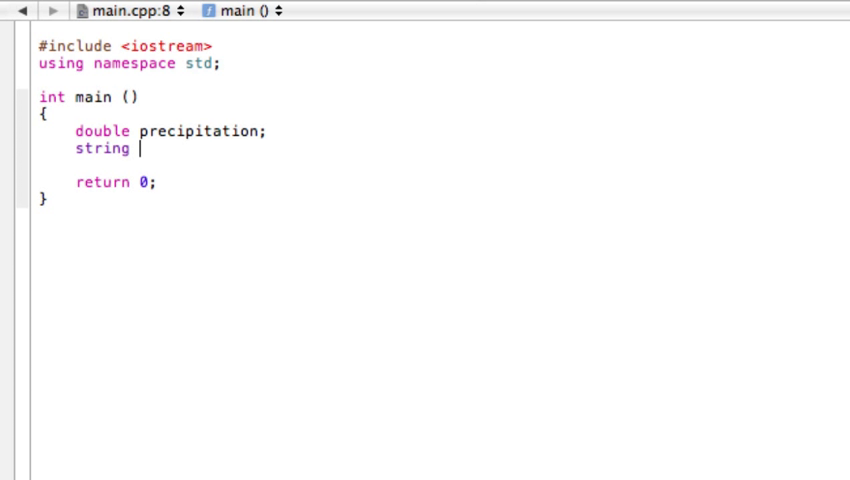
pyautogui.write('schoolSt')
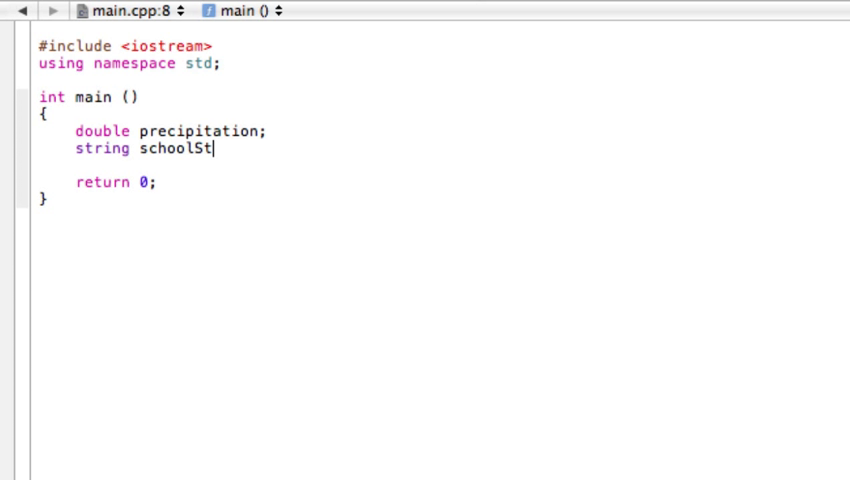
pyautogui.write('atus')
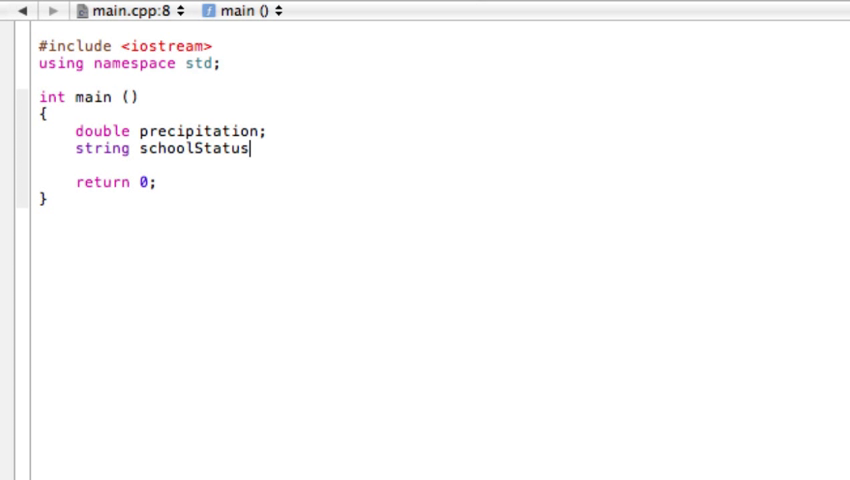
pyautogui.write('=')
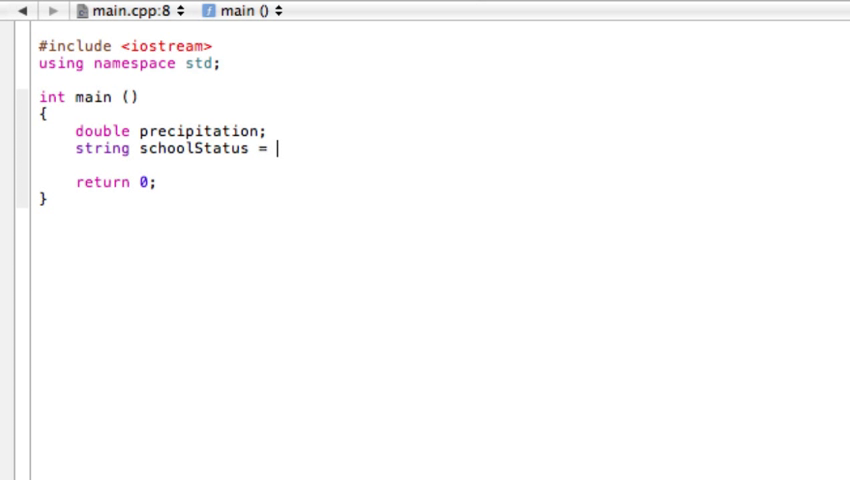
pyautogui.write('o')
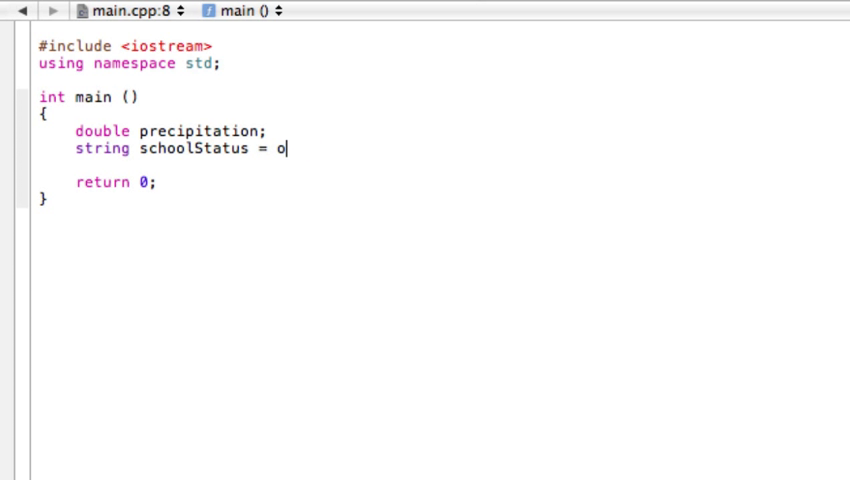
pyautogui.write('"pen";')
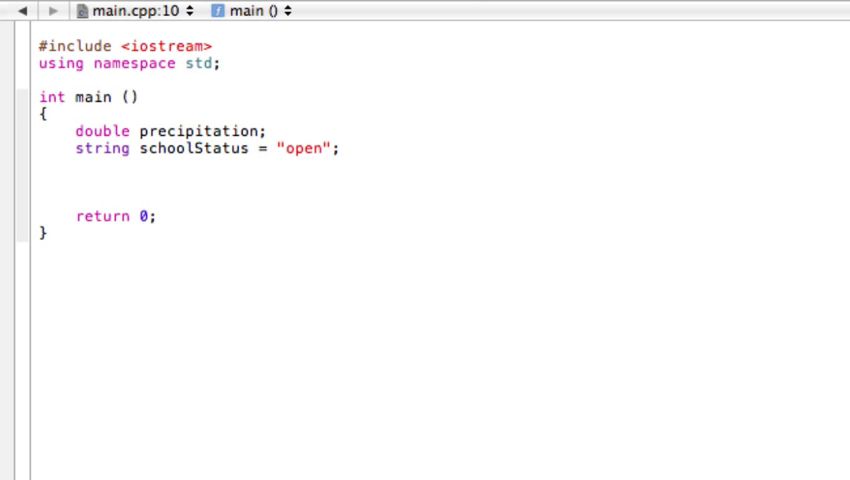
# Print the prompt "How many feet of snow fell last night: " with cout.
pyautogui.write('cout <<')
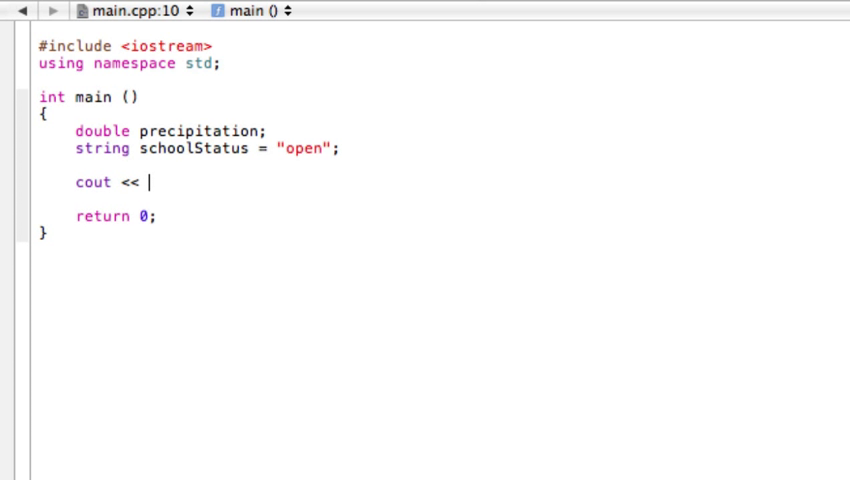
pyautogui.write('"')
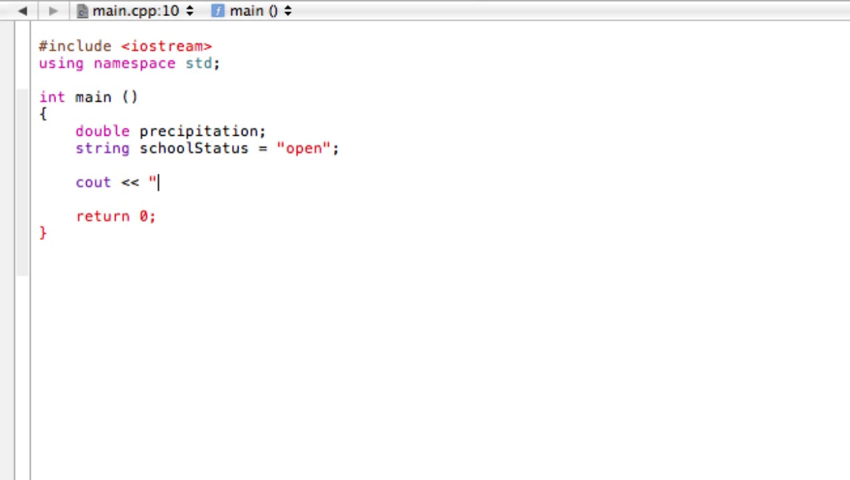
pyautogui.write('How ma')
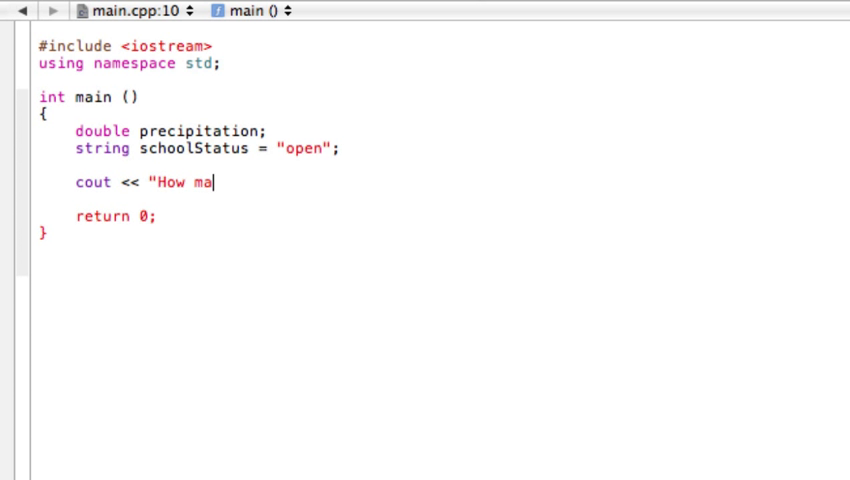
pyautogui.write('ny feet of snow')
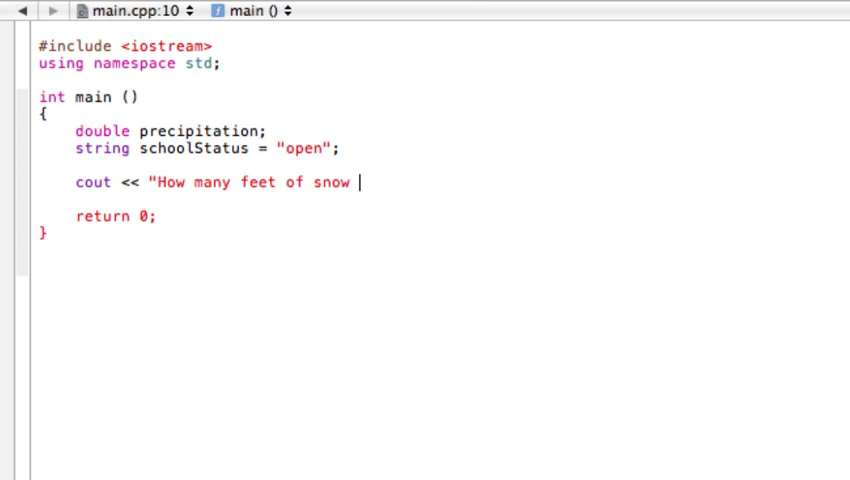
pyautogui.write('fell last nigh')
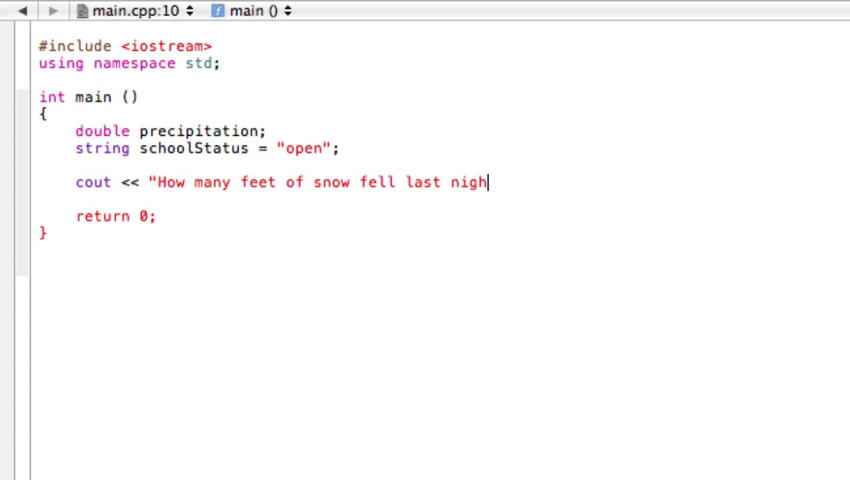
pyautogui.write('t: "')
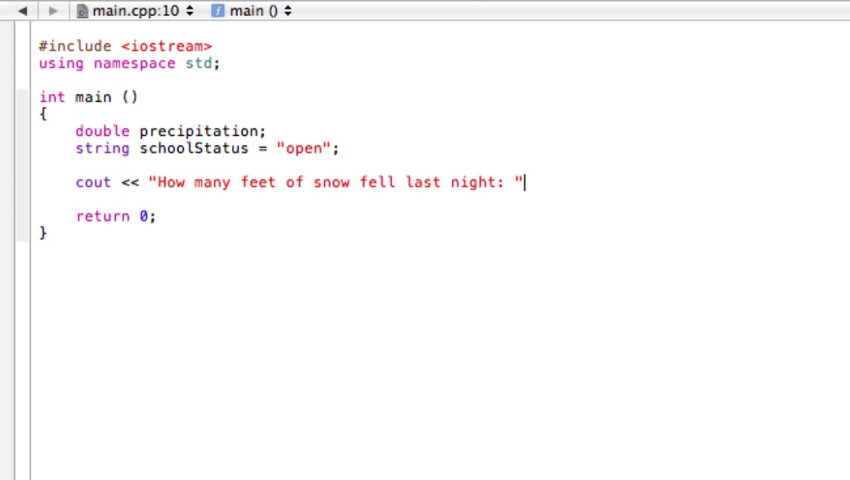
pyautogui.write(';')
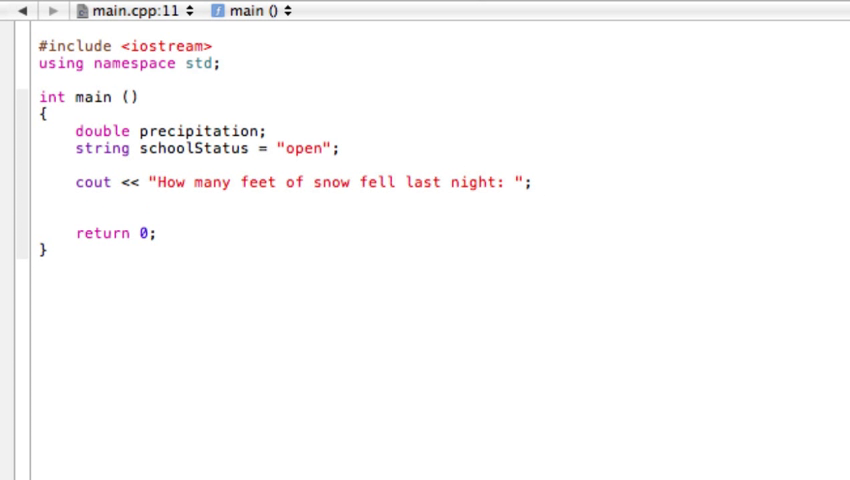
# Read the answer with 'cin >> precipitation;' and start a new line.
pyautogui.write('cin')
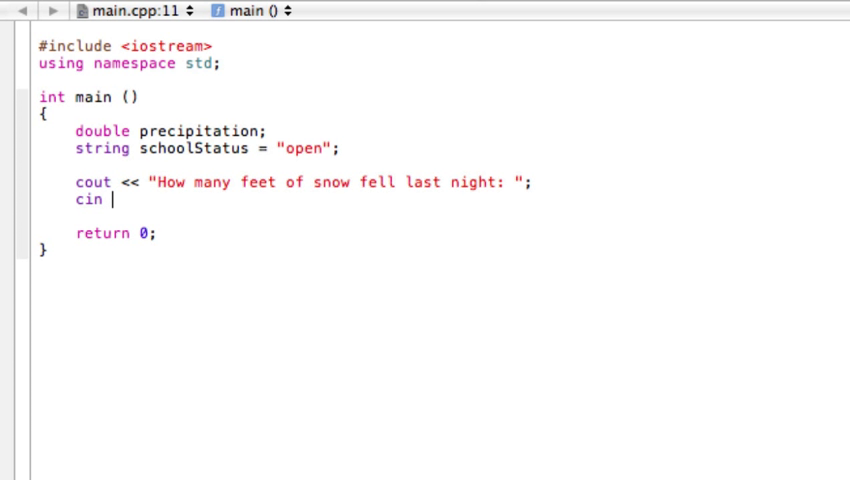
pyautogui.write('>> precipitation')
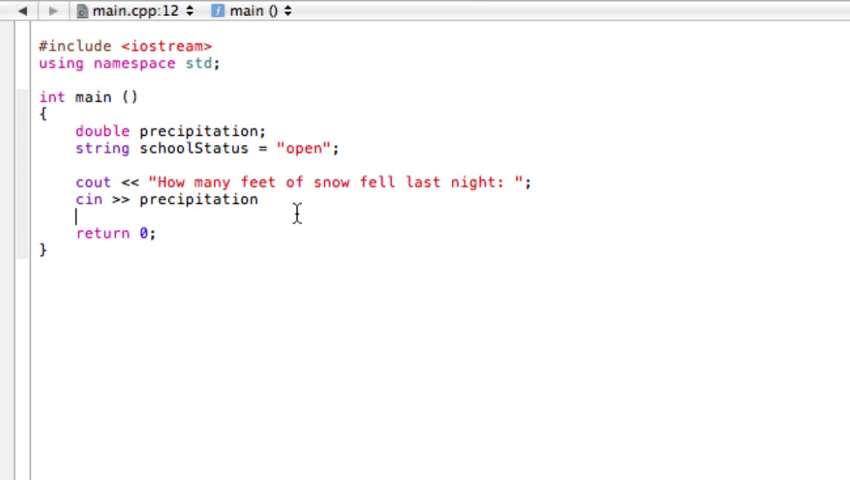
pyautogui.write(';')
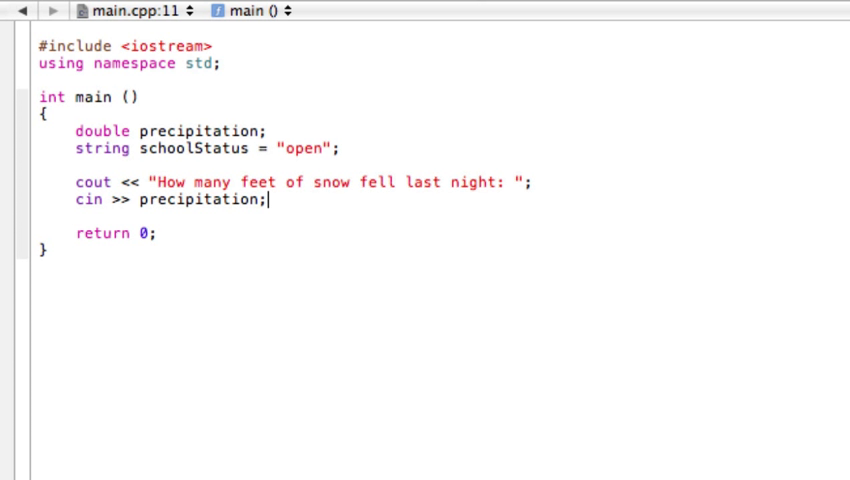
pyautogui.press('enter')
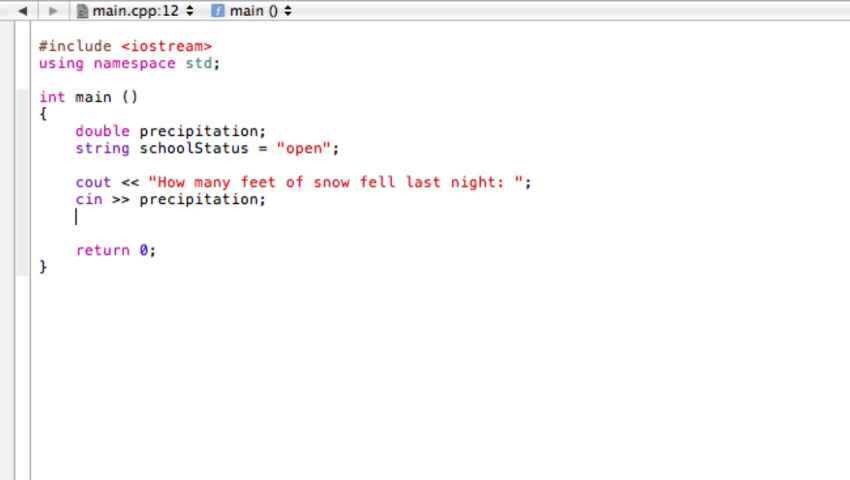
# Add an if block testing precipitation > 3, with an empty body.
pyautogui.press('enter')
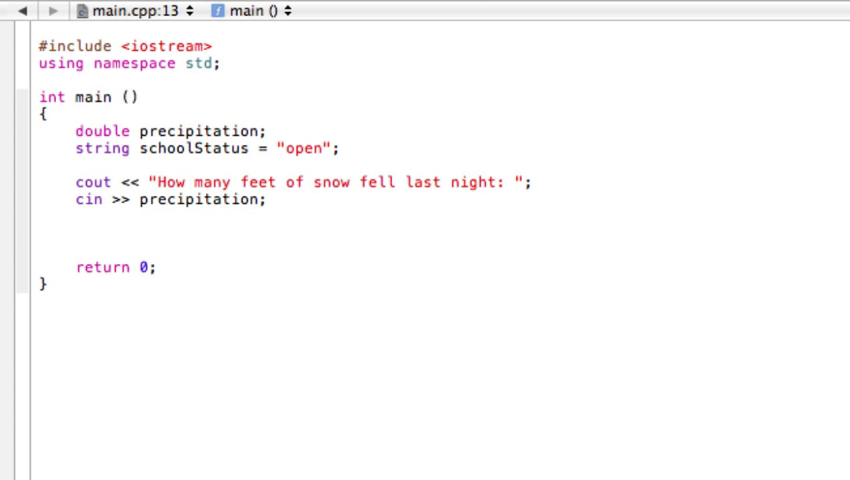
pyautogui.write('if')
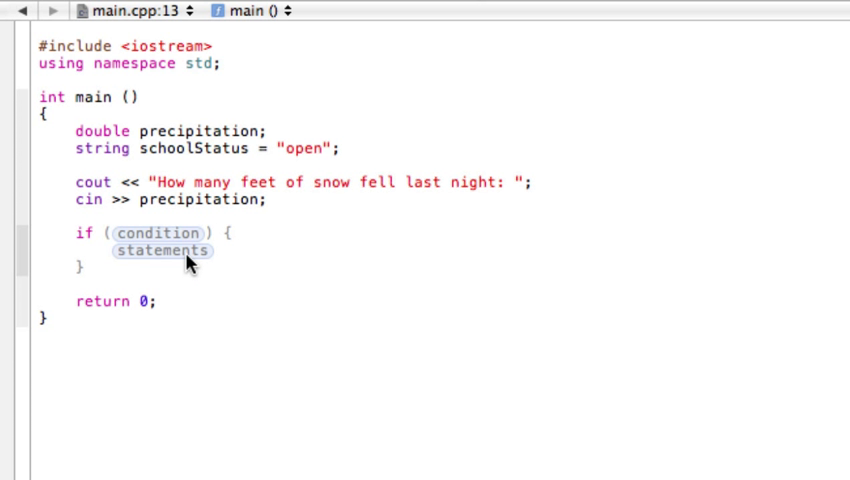
pyautogui.click(96, 232)
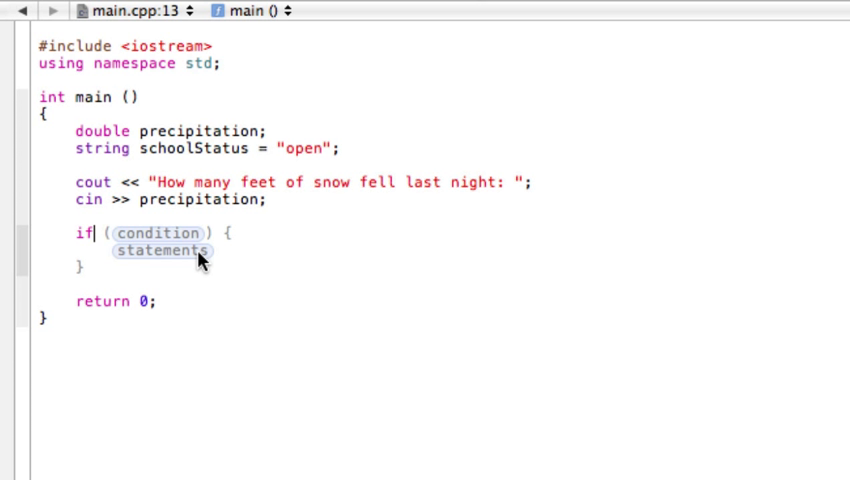
pyautogui.moveTo(207, 217)
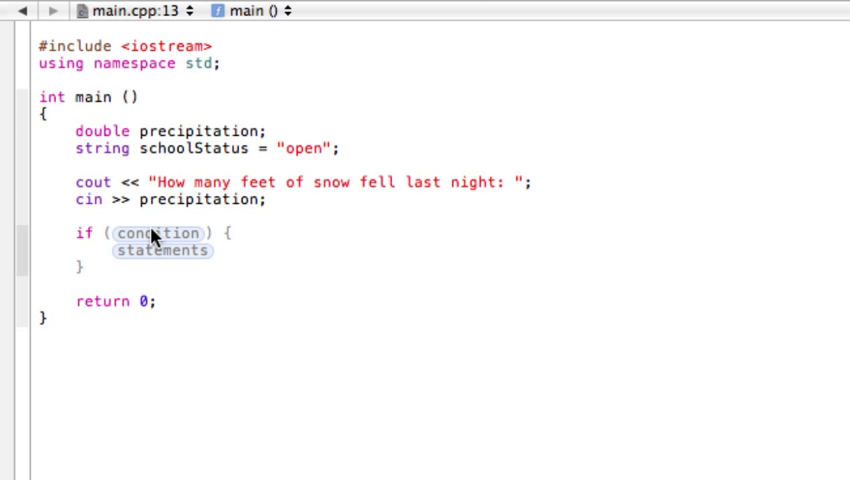
pyautogui.click(95, 233)
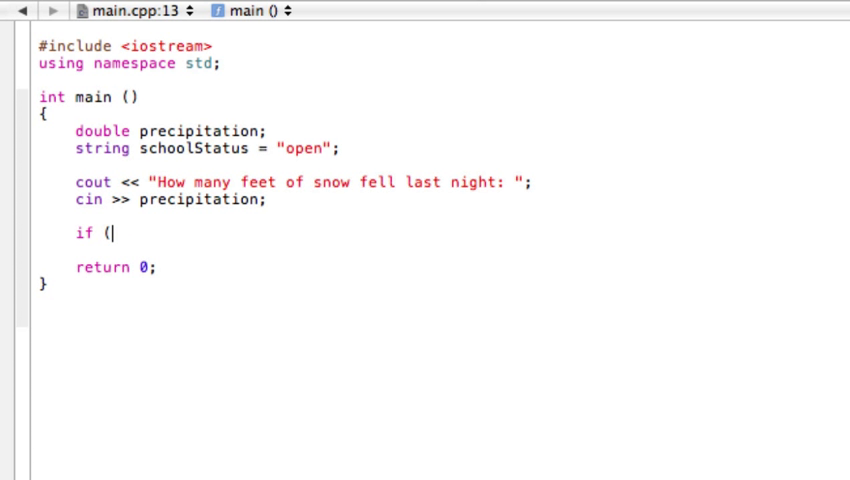
pyautogui.write('precipitation')
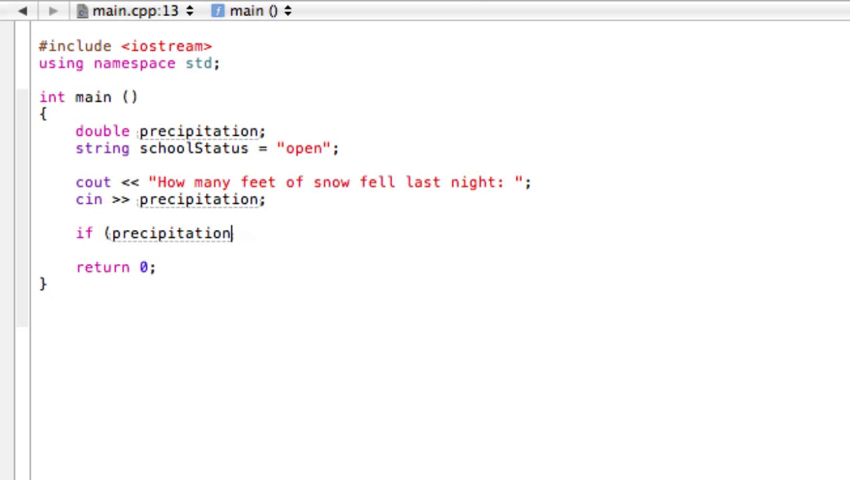
pyautogui.write('> 3)')
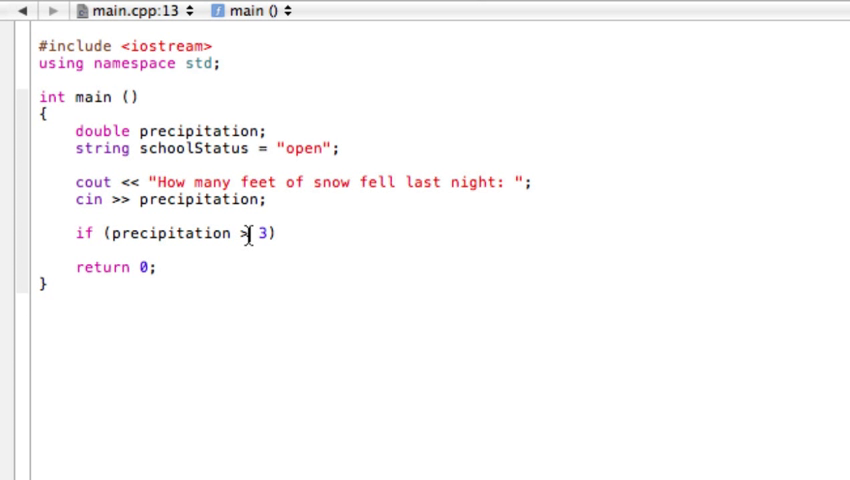
pyautogui.write('<')
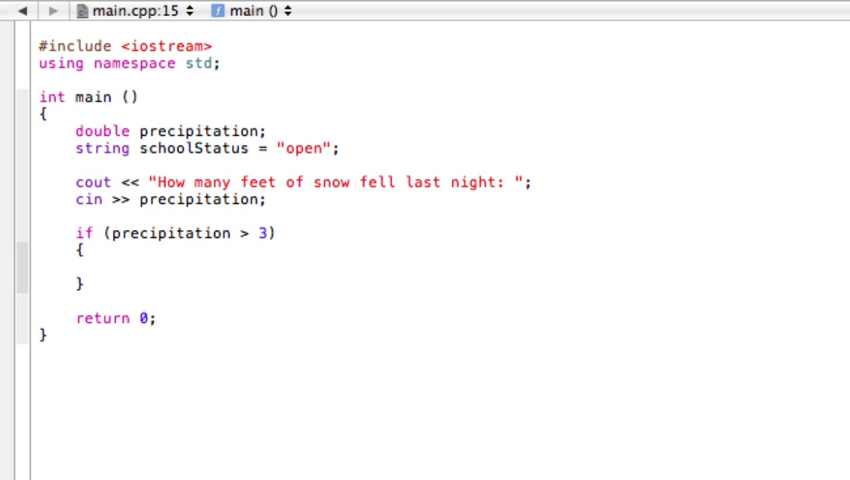
# Write 'schoolStatus = closed' inside the if body, without quotes.
pyautogui.click(76, 267)
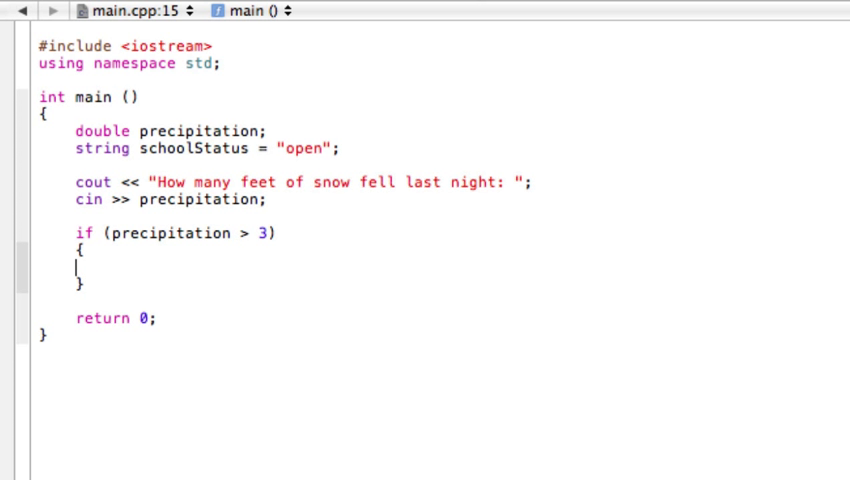
pyautogui.write('schoolStatus =')
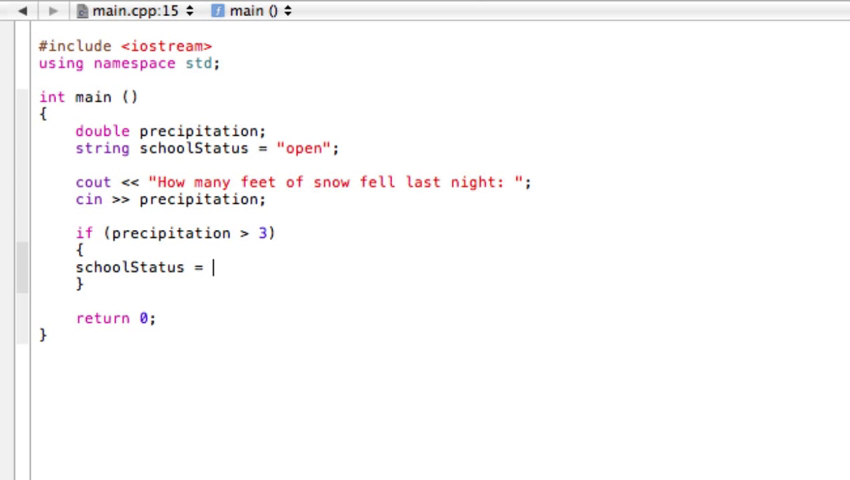
pyautogui.write('closed;')
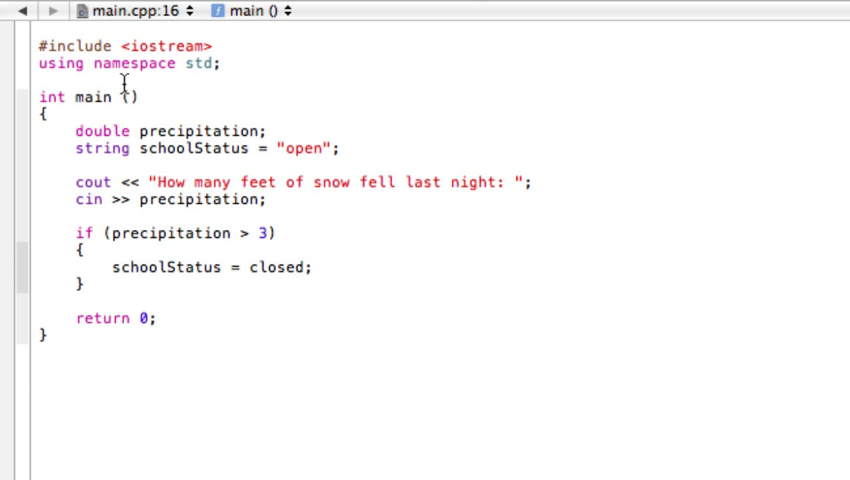
pyautogui.moveTo(202, 160)
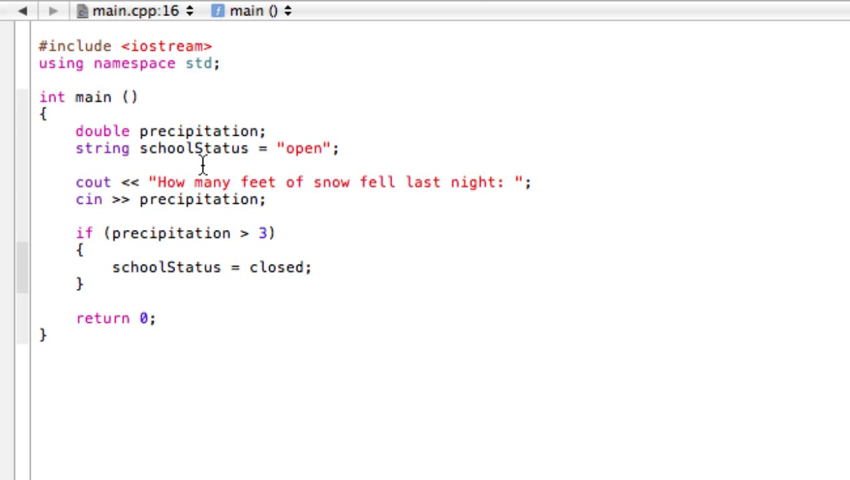
pyautogui.moveTo(320, 153)
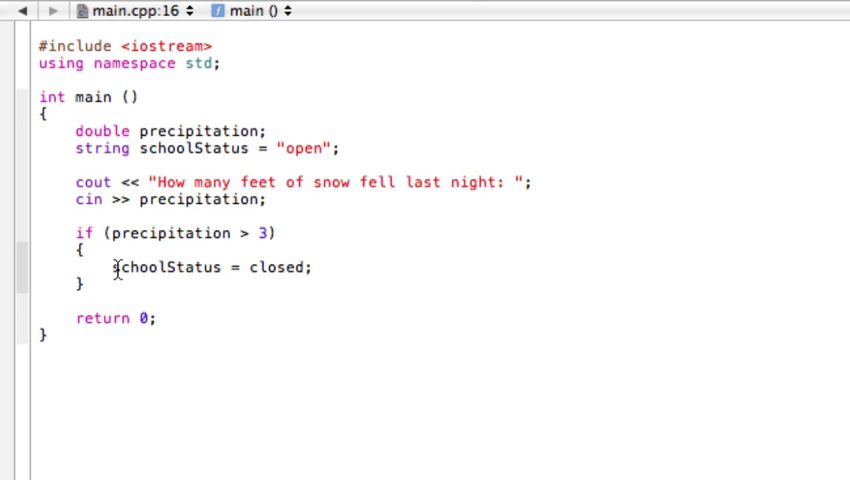
pyautogui.moveTo(213, 327)
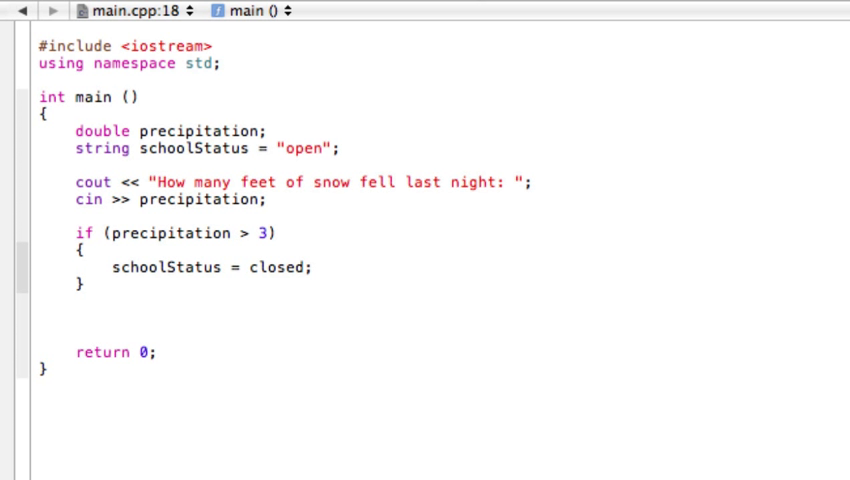
# Add cout << "School is " << schoolStatus << " today." << endl; after the if block.
pyautogui.write('co')
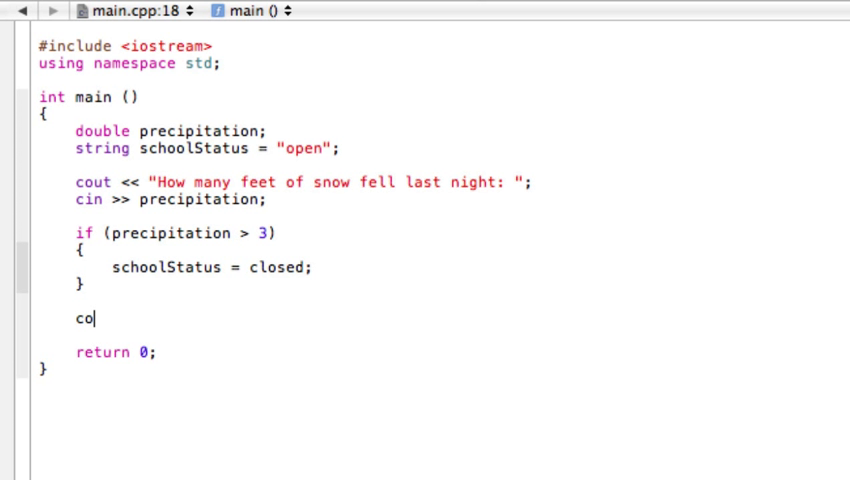
pyautogui.write('ut <<')
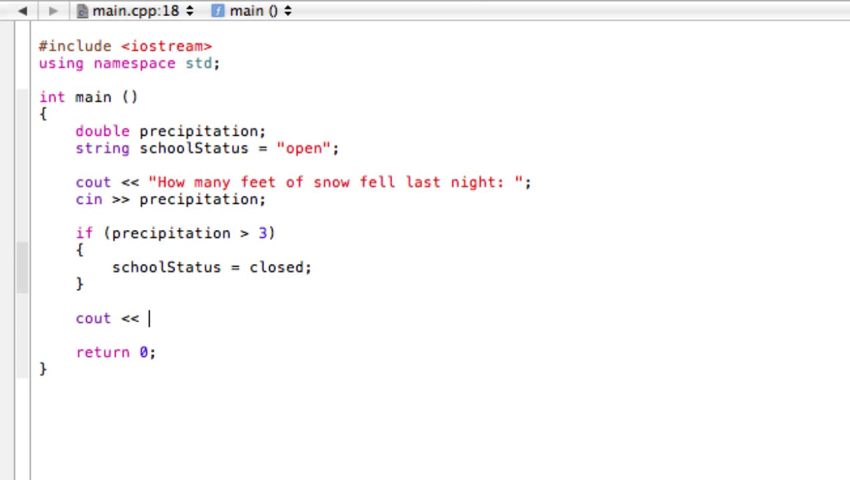
pyautogui.write('"Sch')
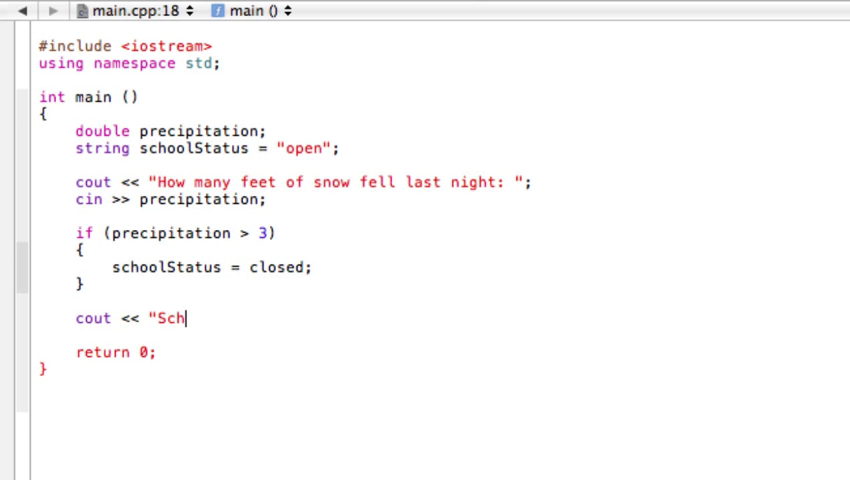
pyautogui.write('ool is "')
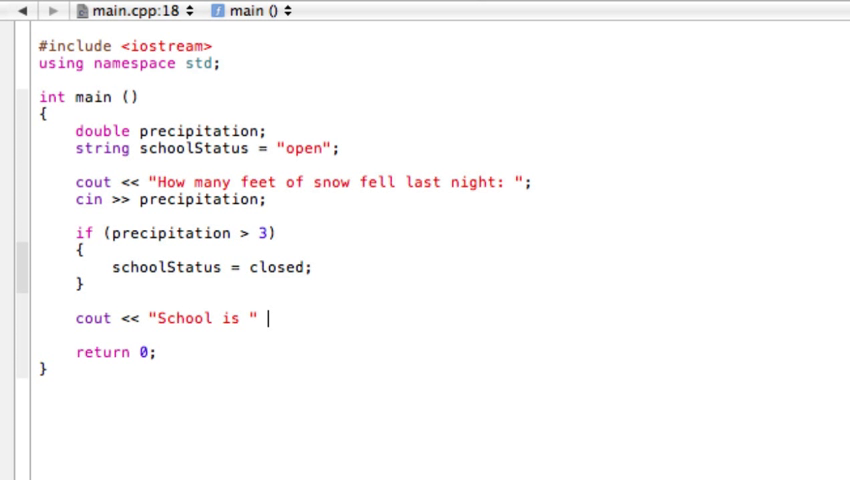
pyautogui.write('<< schoolStatus')
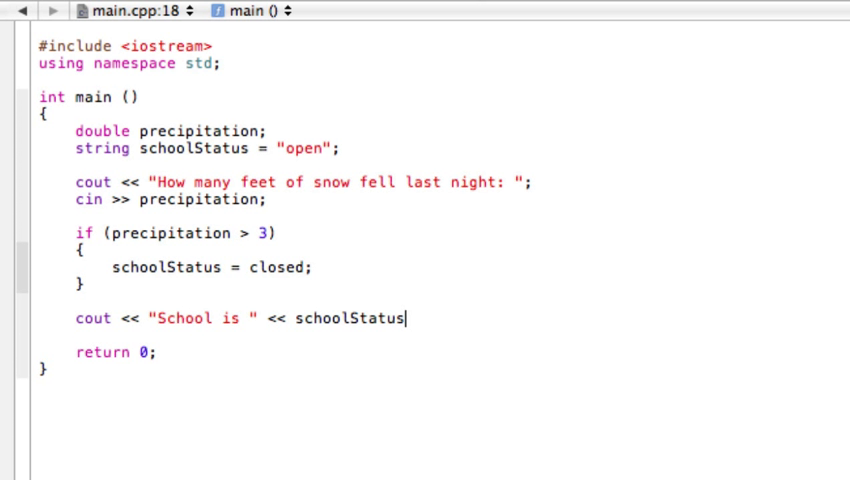
pyautogui.write('<< "')
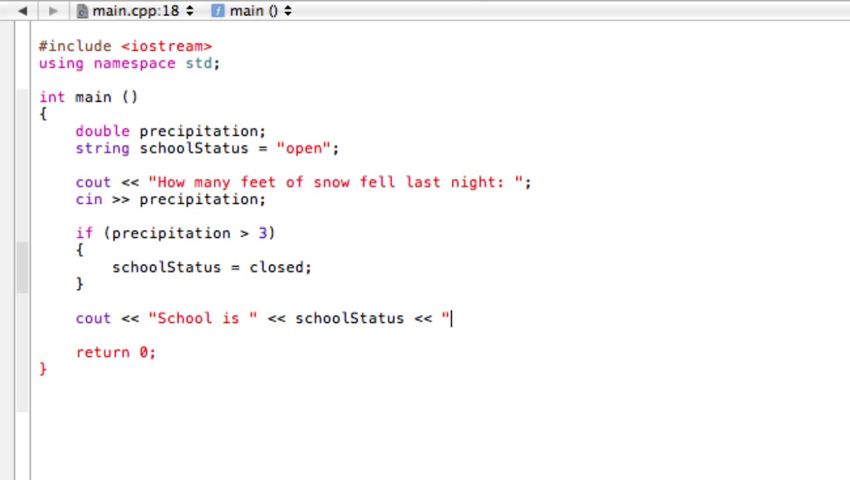
pyautogui.write('today')
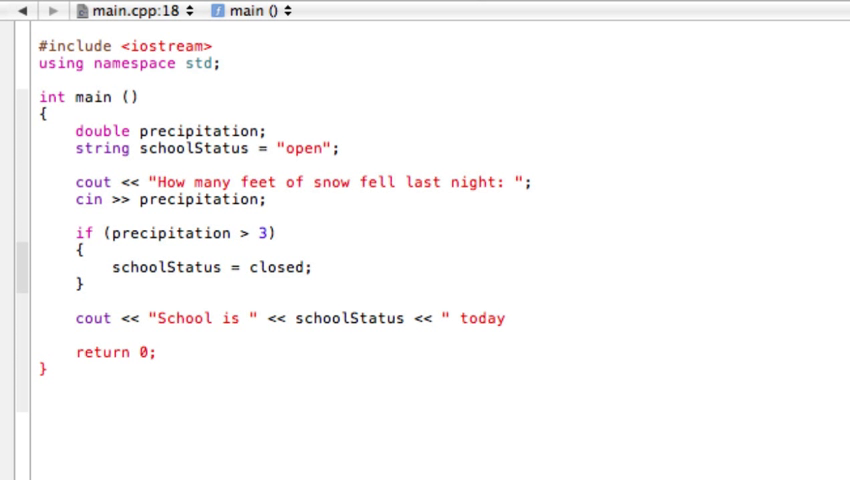
pyautogui.write('."')
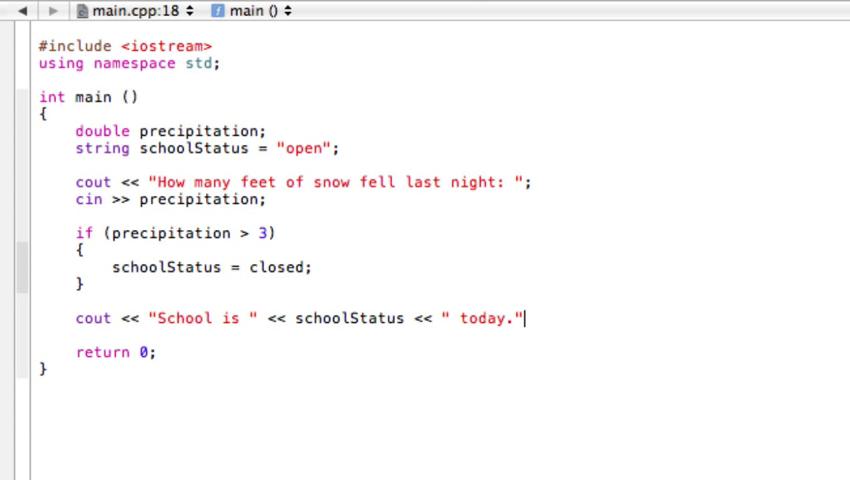
pyautogui.write('<<')
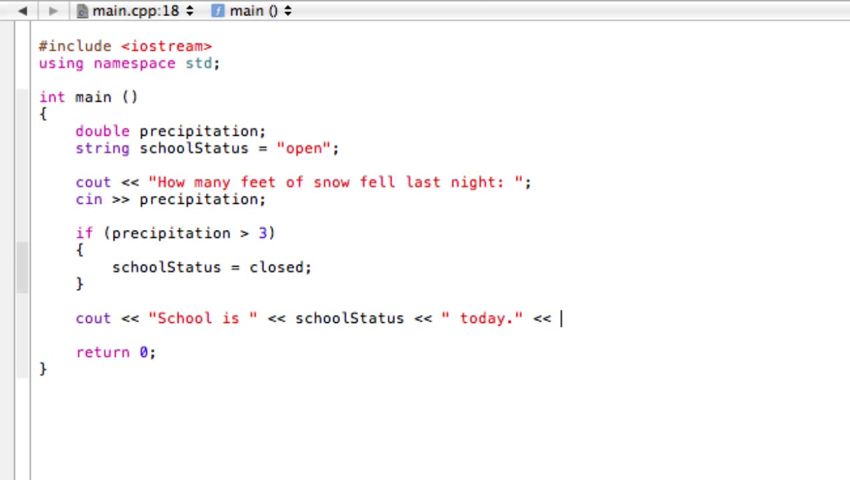
pyautogui.write('endl;')
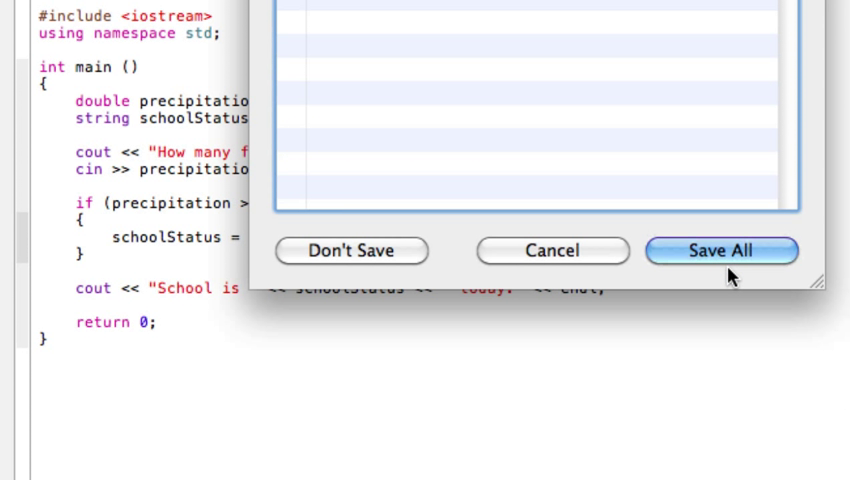
# Build and run, bringing up the save-all-changes prompt.
pyautogui.click(720, 250)
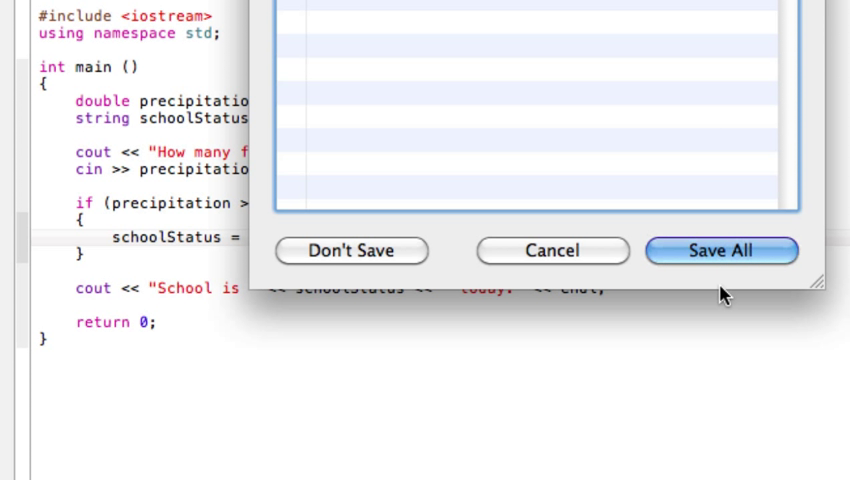
# Save all changes, then enter 1 at the Terminal prompt.
pyautogui.click(721, 250)
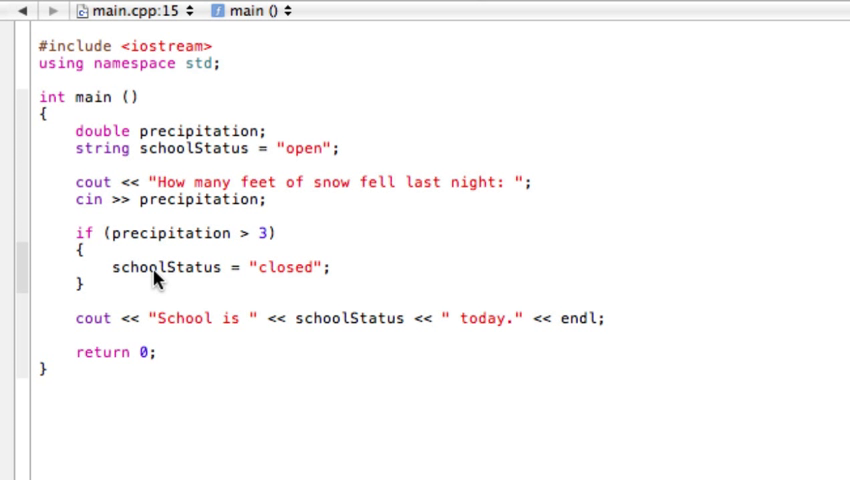
pyautogui.moveTo(237, 277)
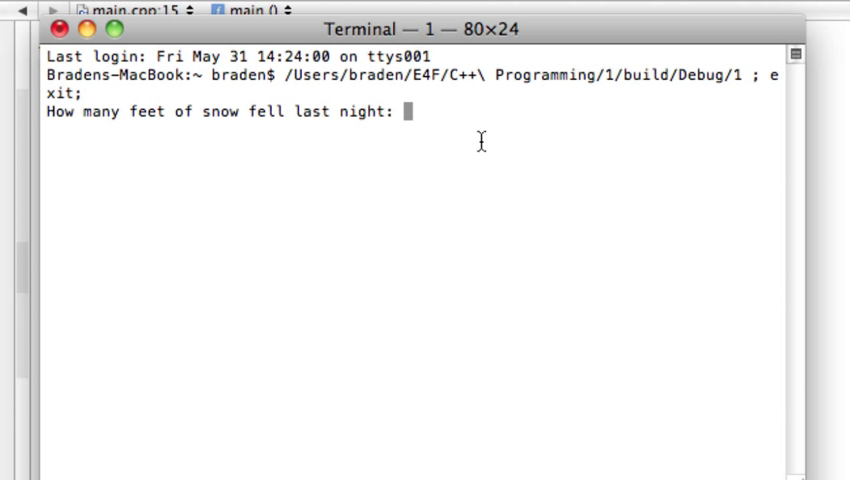
pyautogui.write('1')
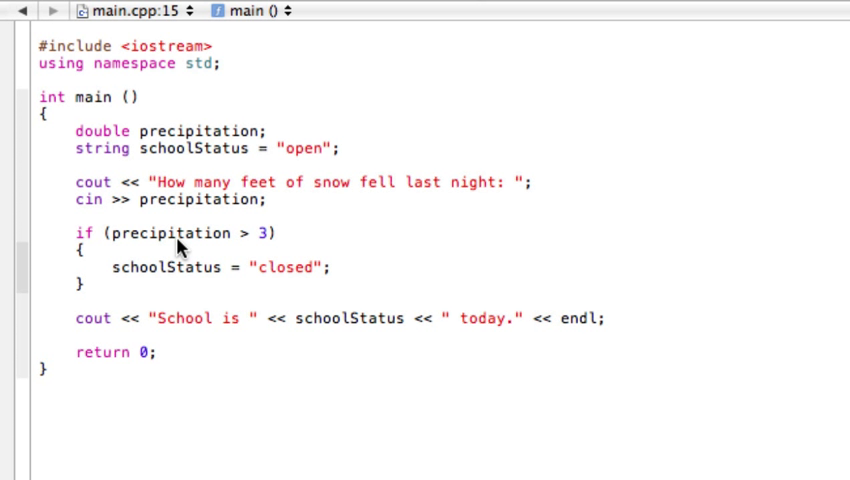
pyautogui.moveTo(222, 240)
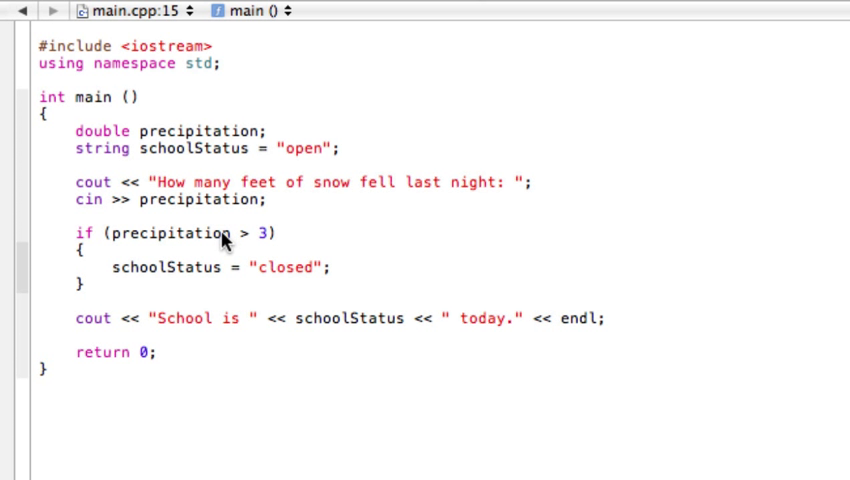
pyautogui.moveTo(87, 305)
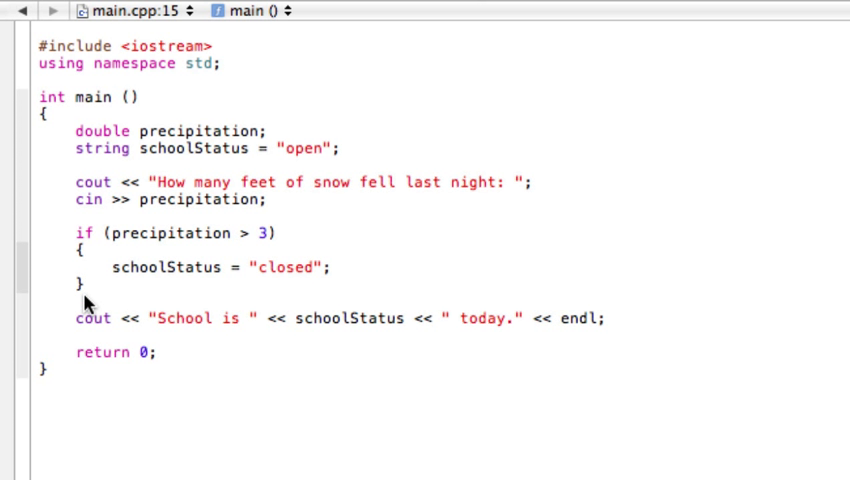
pyautogui.moveTo(320, 328)
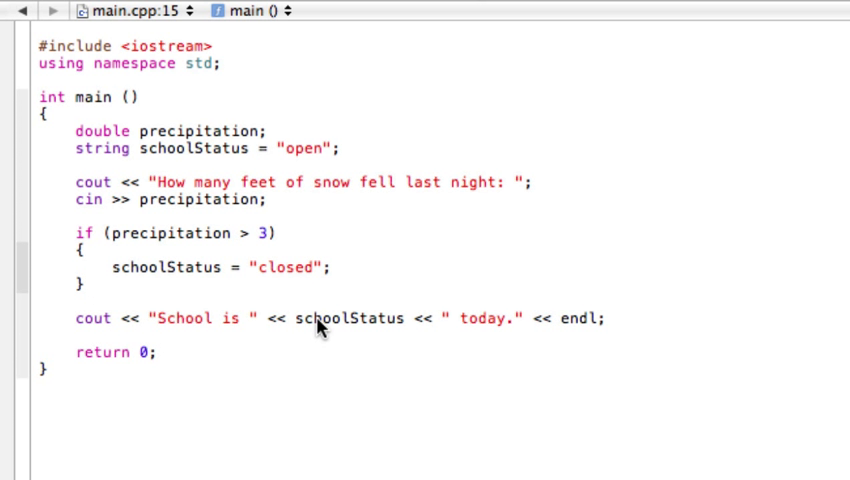
pyautogui.moveTo(285, 158)
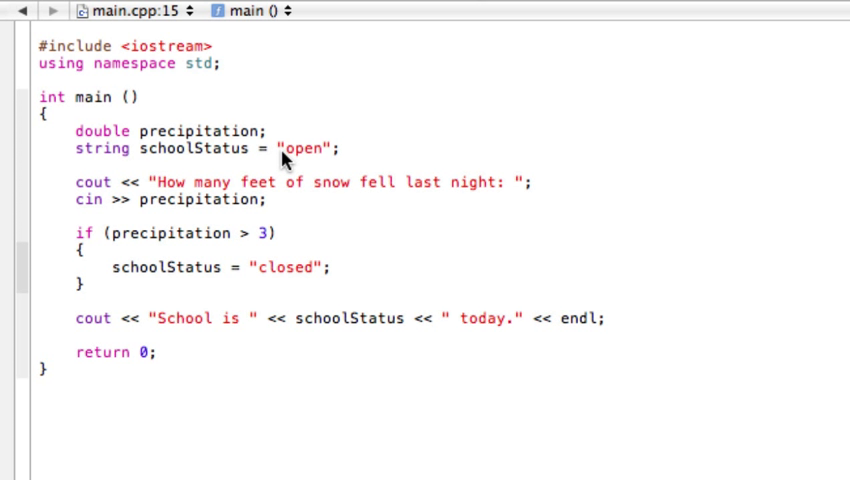
pyautogui.moveTo(358, 328)
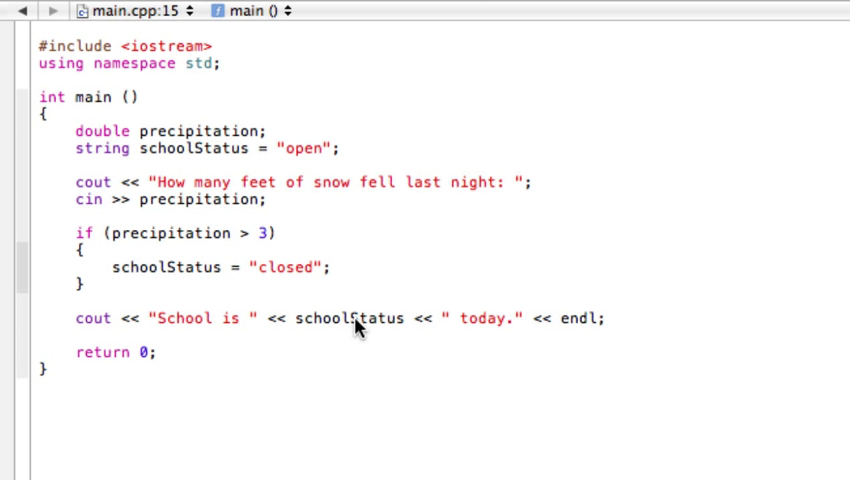
pyautogui.moveTo(368, 318)
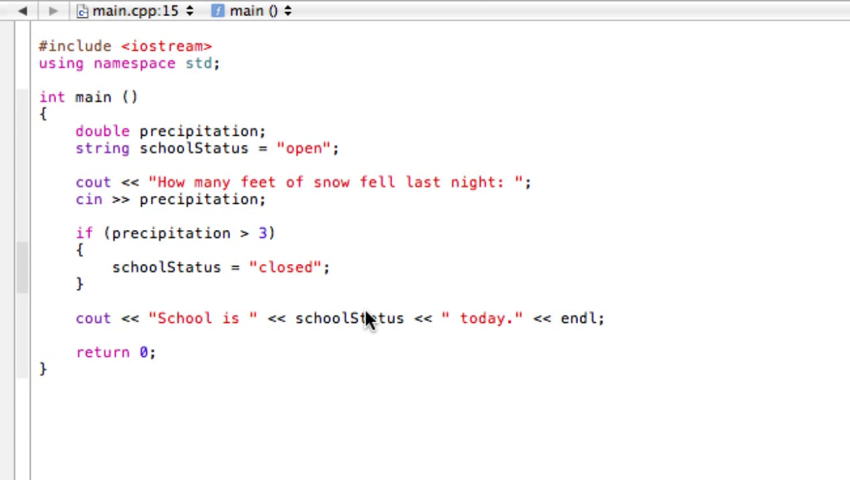
pyautogui.moveTo(330, 160)
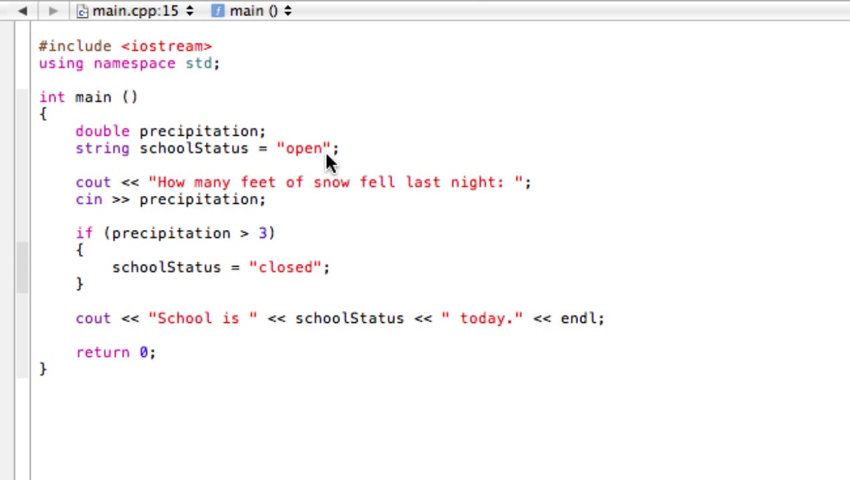
pyautogui.moveTo(362, 152)
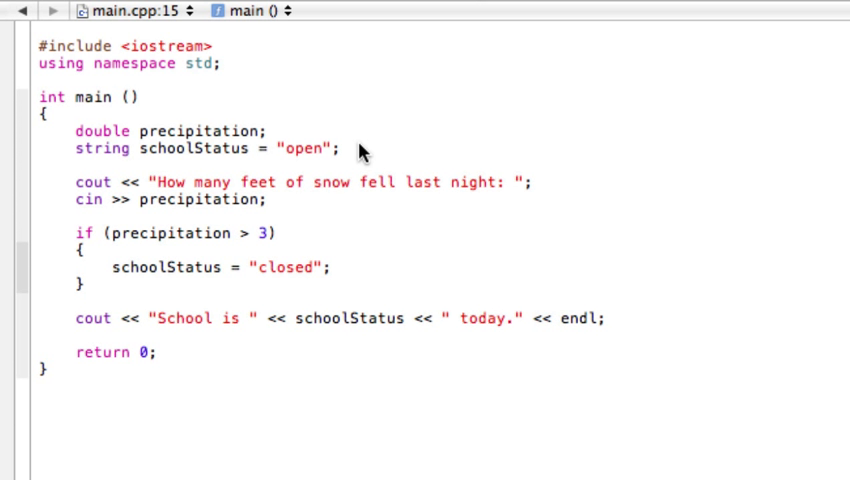